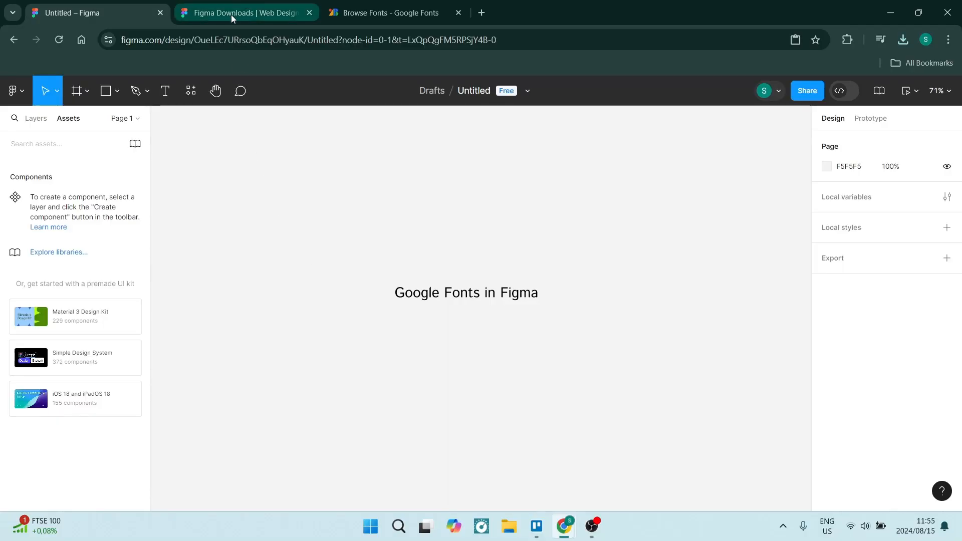
Bring up Figma's downloads page with the desktop app and font installer options
left_click(242, 12)
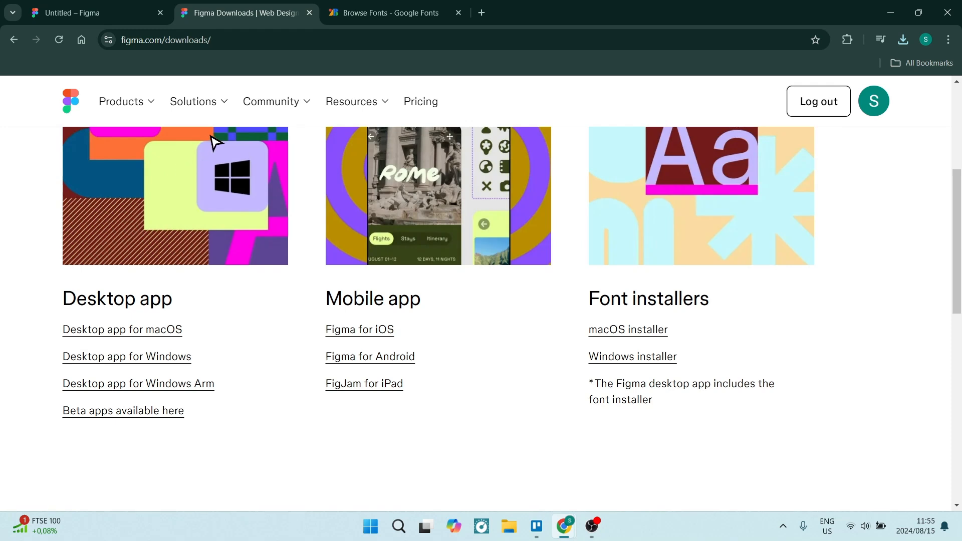
mouse_move(316, 236)
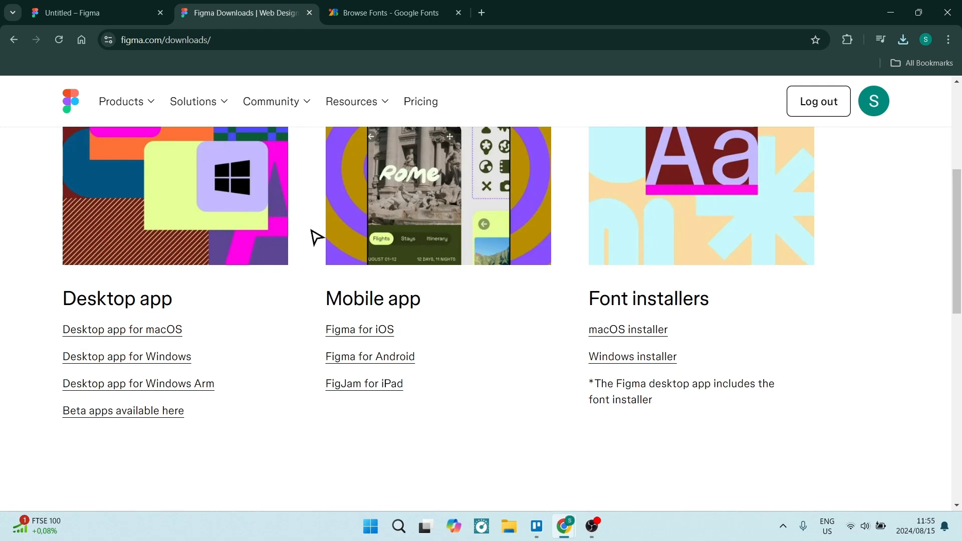
mouse_move(483, 231)
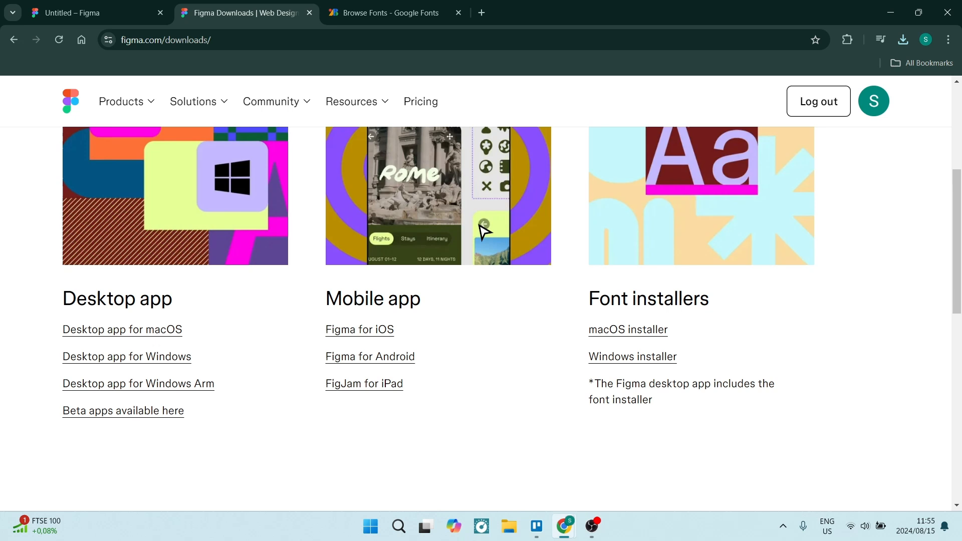
mouse_move(454, 248)
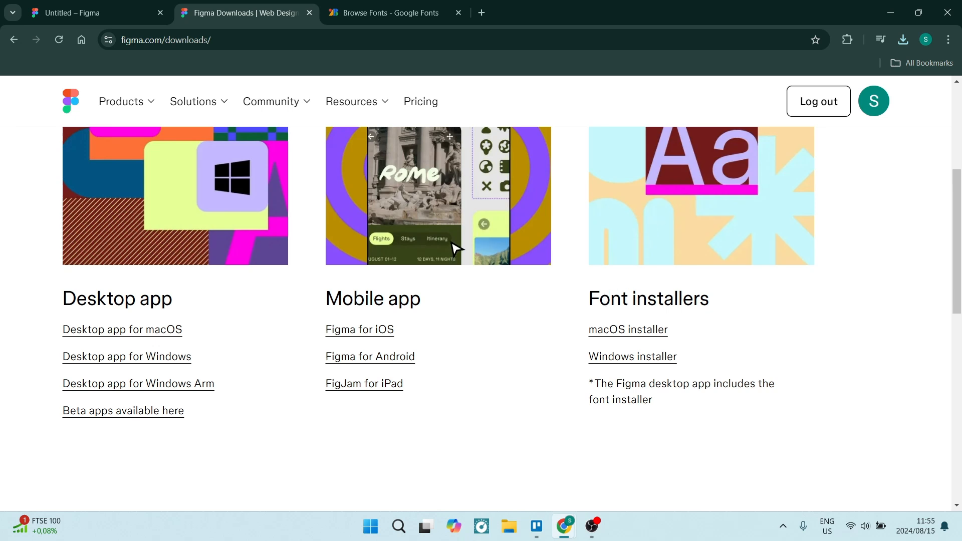
mouse_move(646, 330)
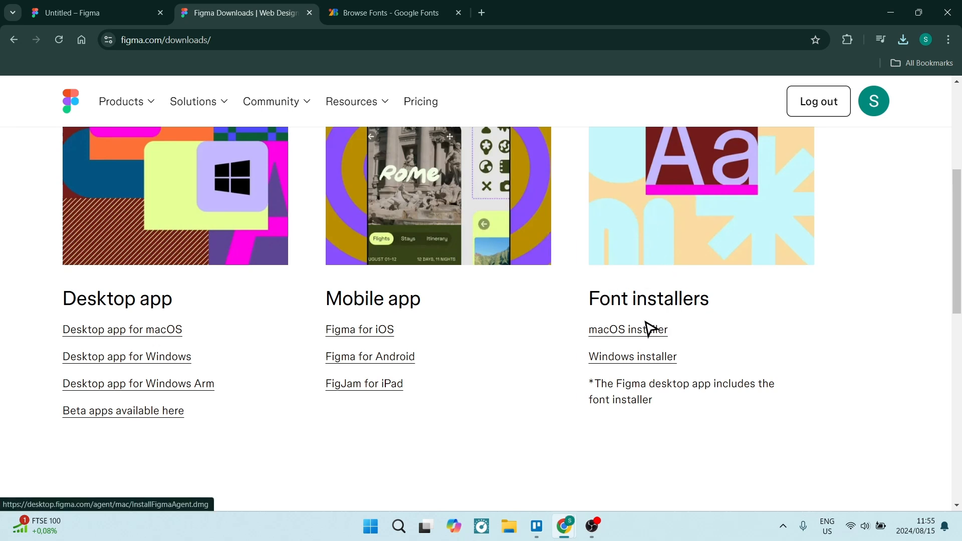
mouse_move(607, 363)
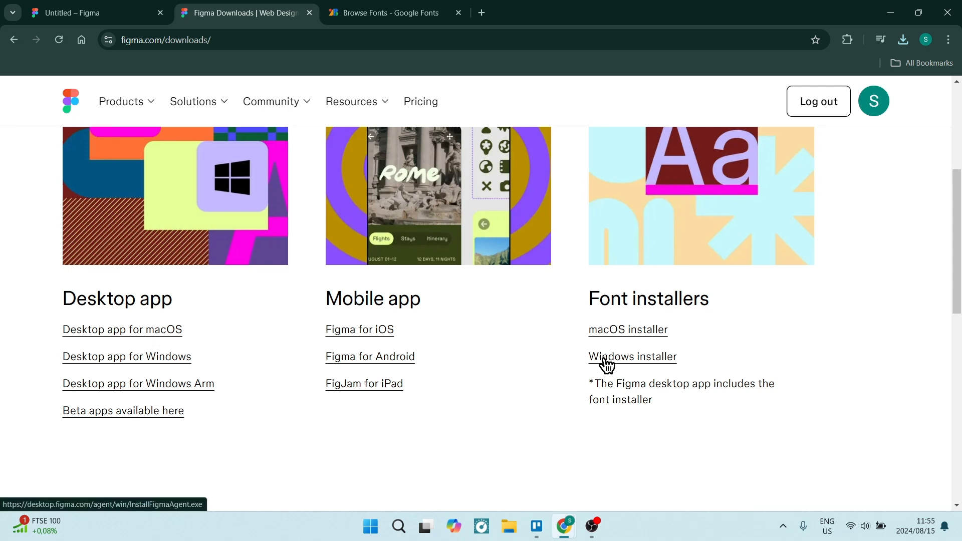
mouse_move(851, 93)
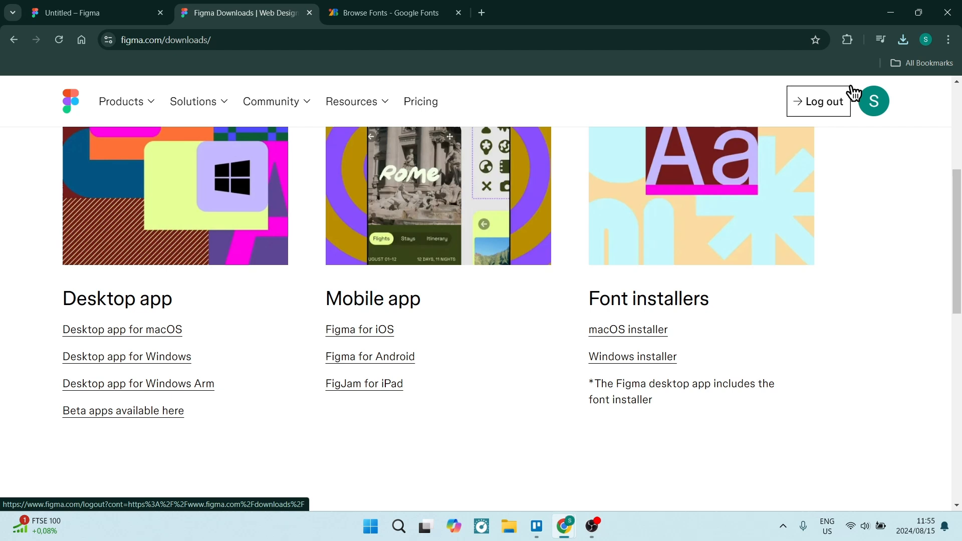
Run the downloaded Figma Agent font installer for Windows and close the completed setup
left_click(901, 39)
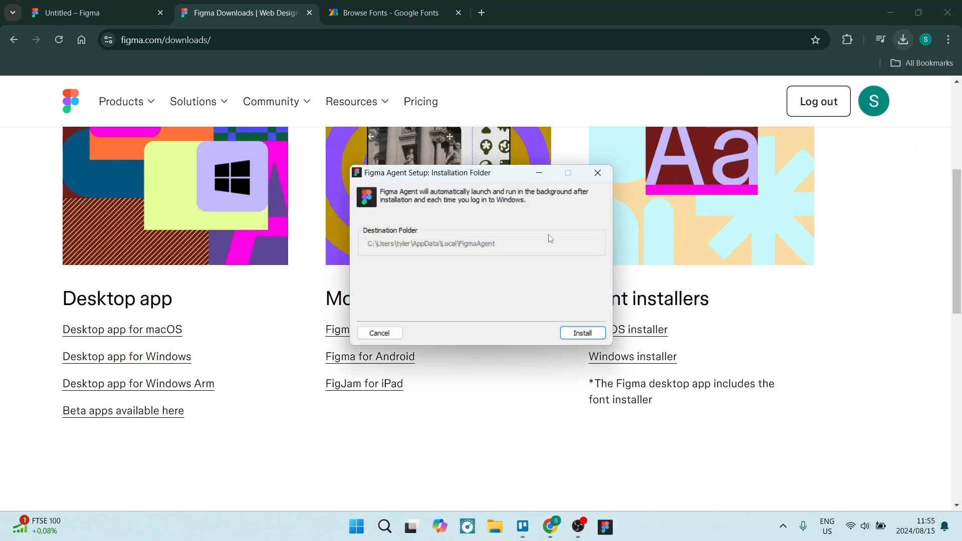
left_click(581, 332)
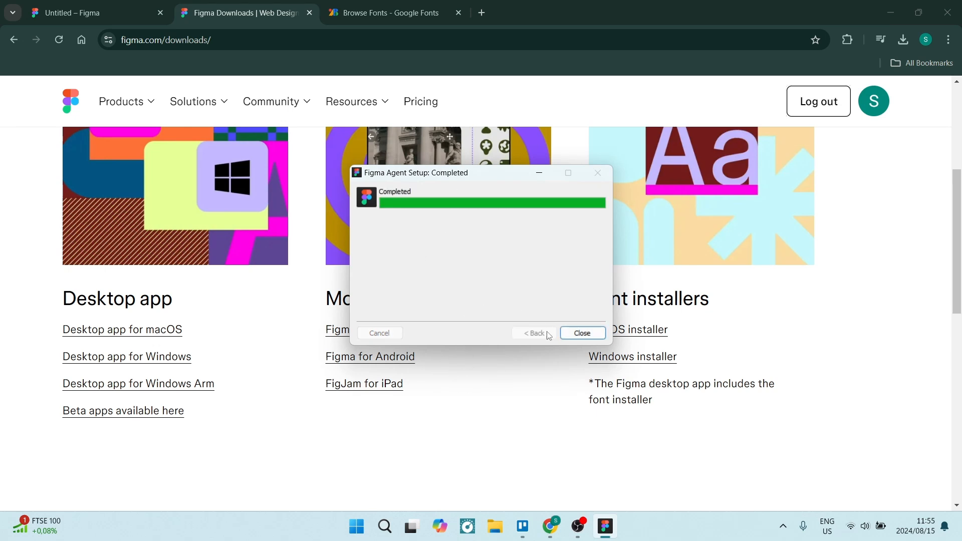
left_click(581, 332)
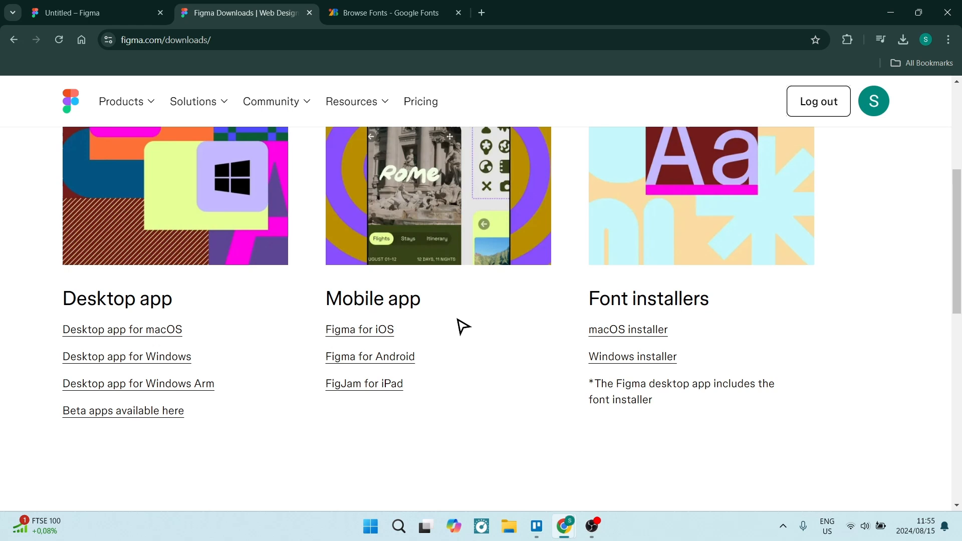
mouse_move(417, 78)
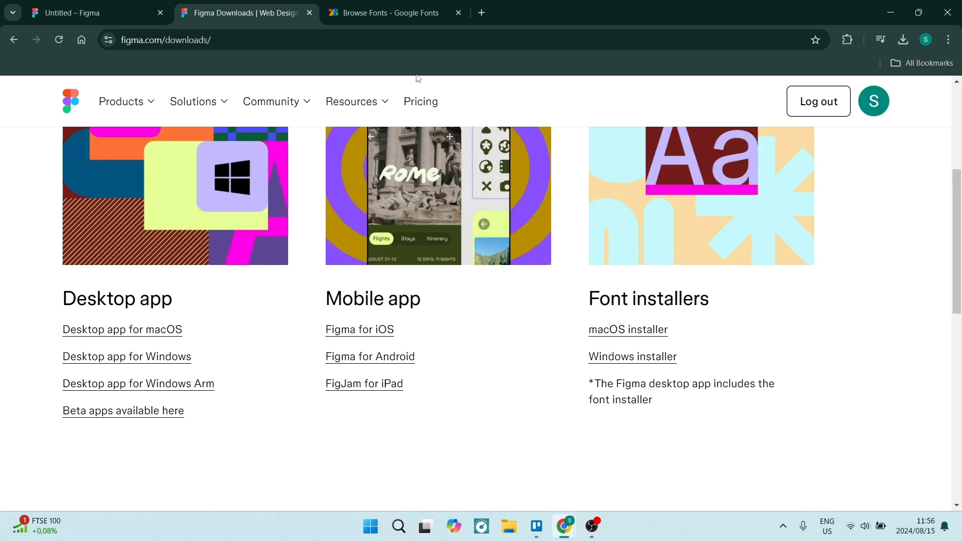
Find Bungee Tint on Google Fonts and add it to the font selection
left_click(389, 12)
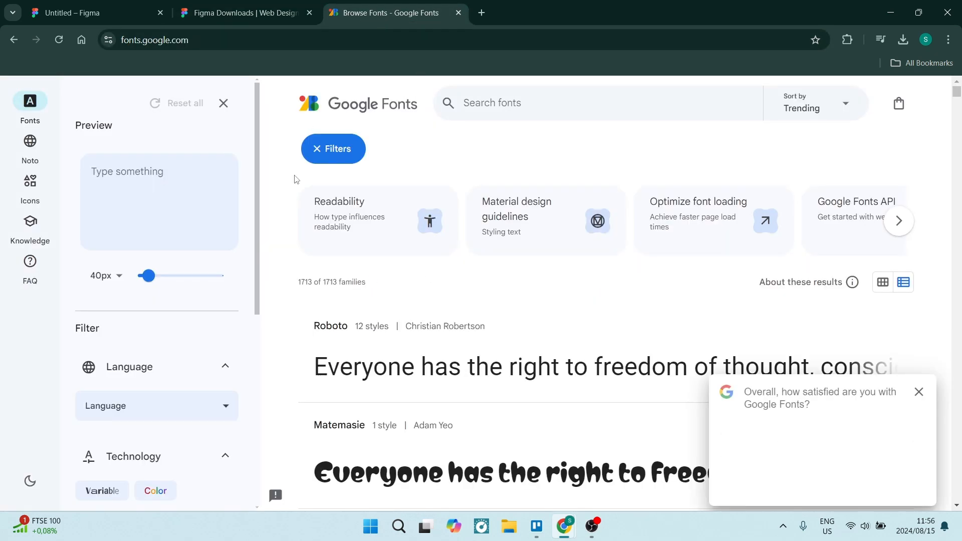
scroll("down", 3)
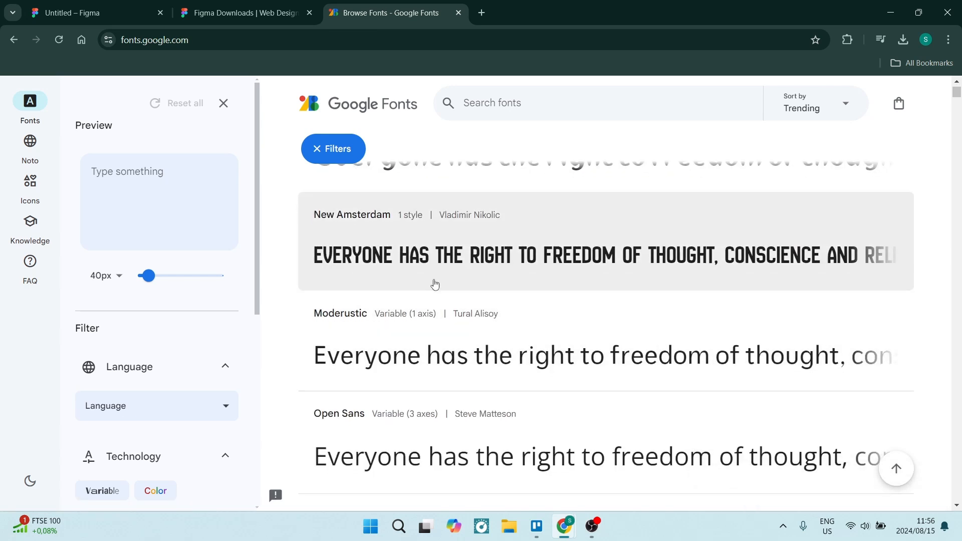
scroll("up", 3)
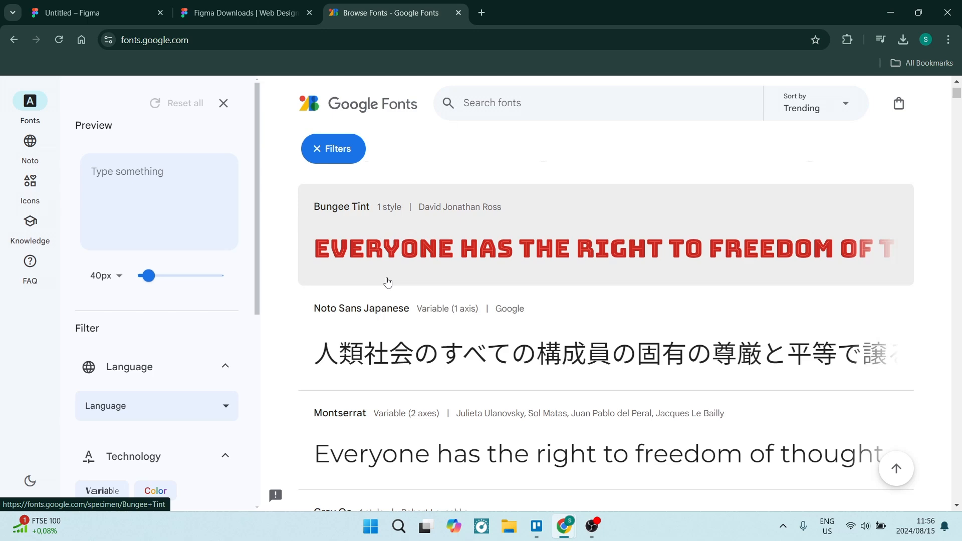
mouse_move(413, 220)
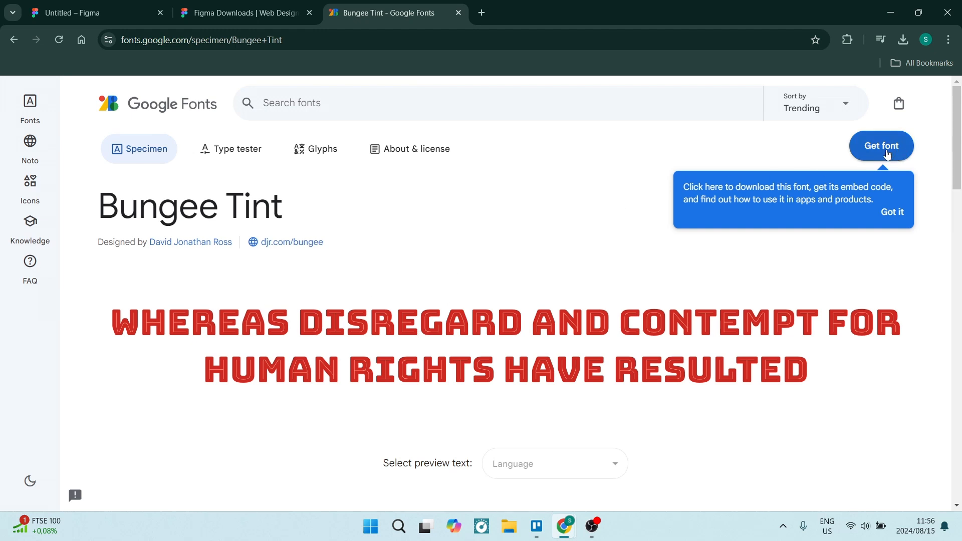
left_click(880, 146)
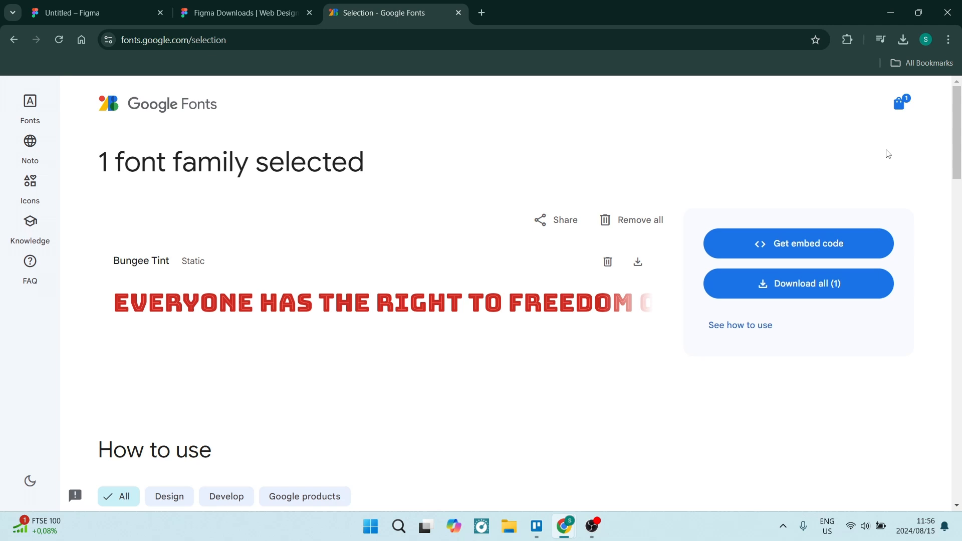
mouse_move(572, 336)
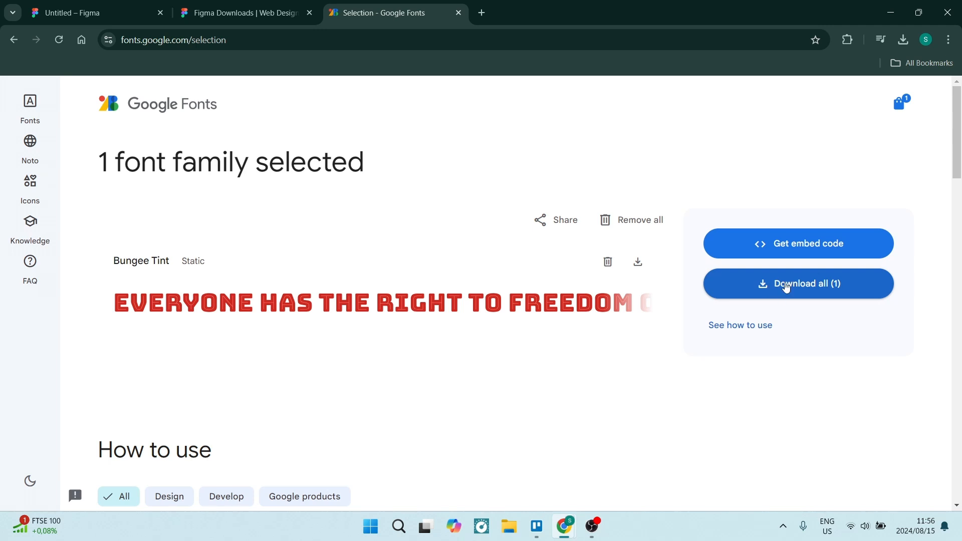
Download the selected Bungee Tint package and open the downloaded zip archive
left_click(797, 282)
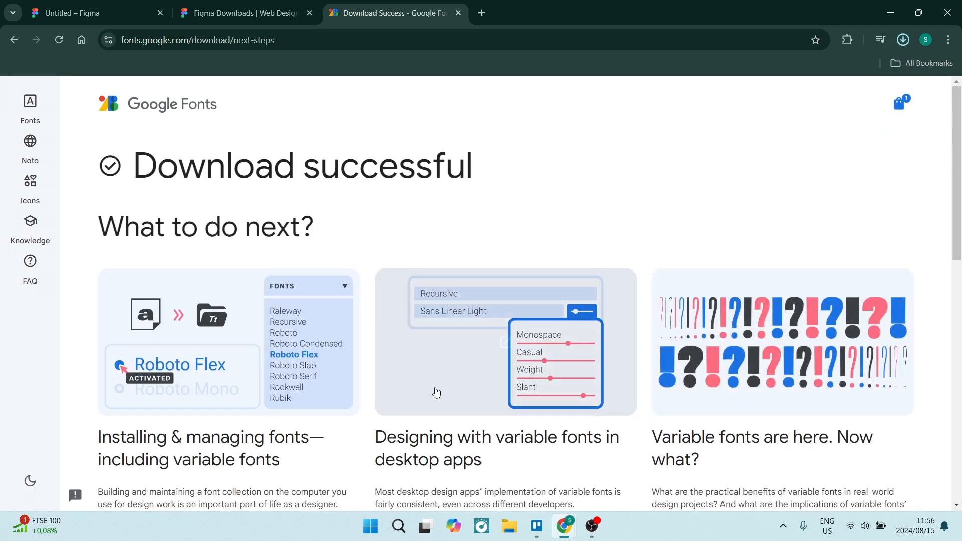
left_click(902, 39)
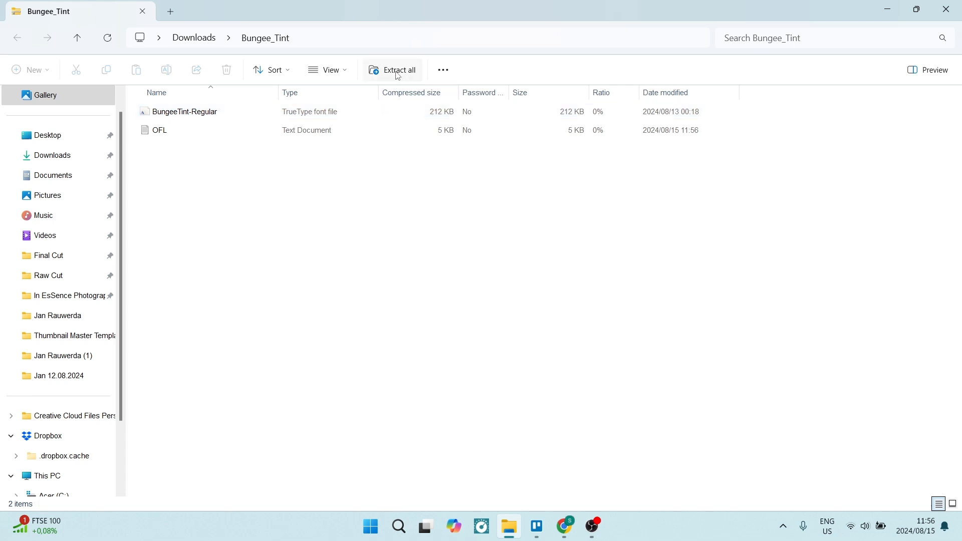
Extract the archive into the Downloads\Bungee_Tint folder with the font file and OFL licence
left_click(398, 70)
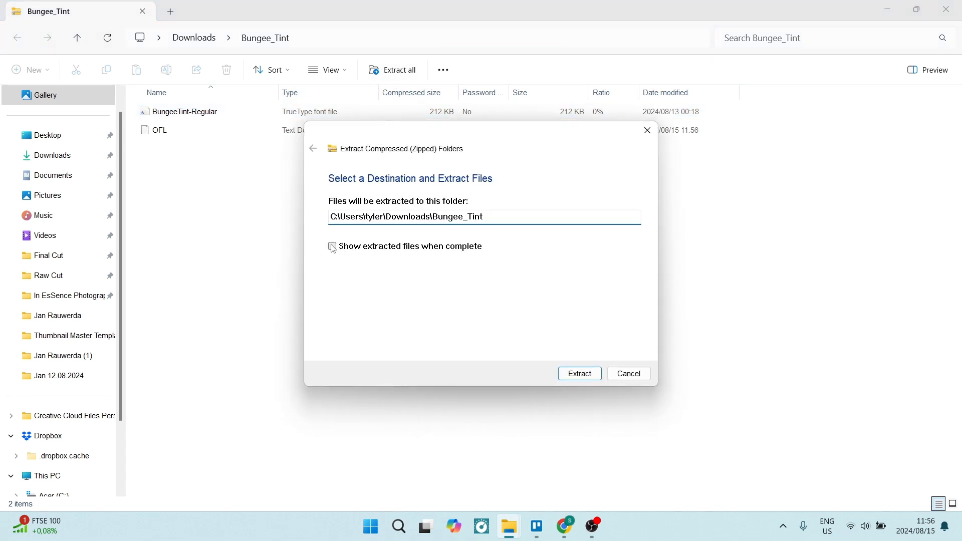
left_click(331, 247)
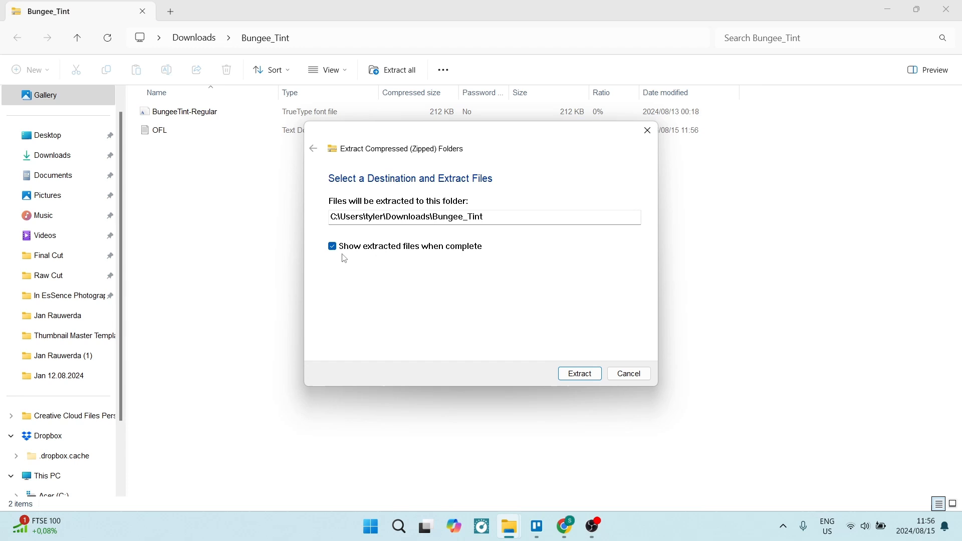
left_click(578, 372)
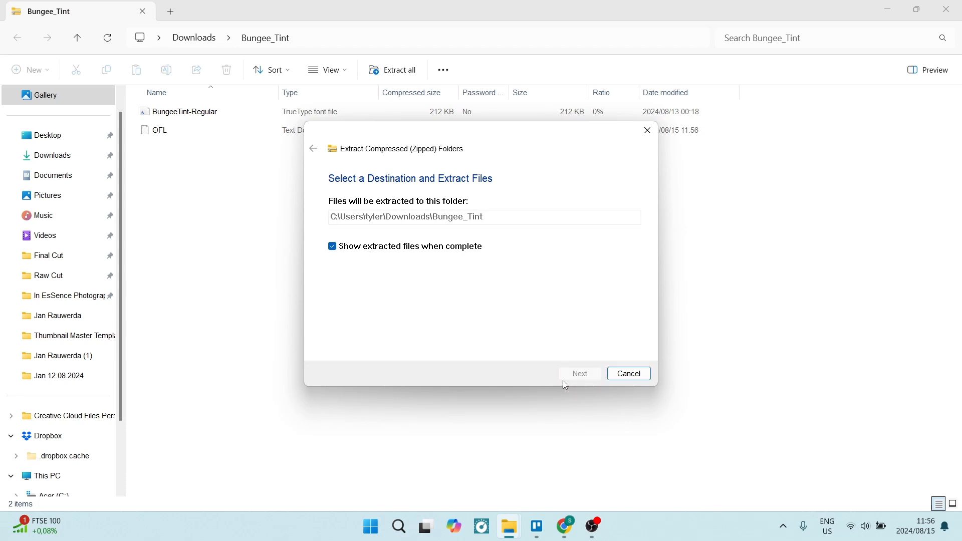
left_click(579, 374)
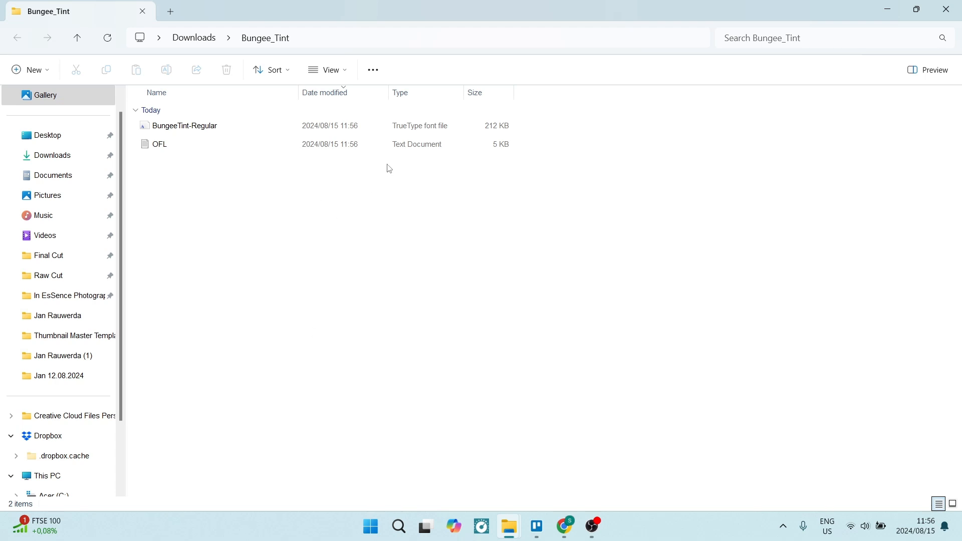
mouse_move(262, 137)
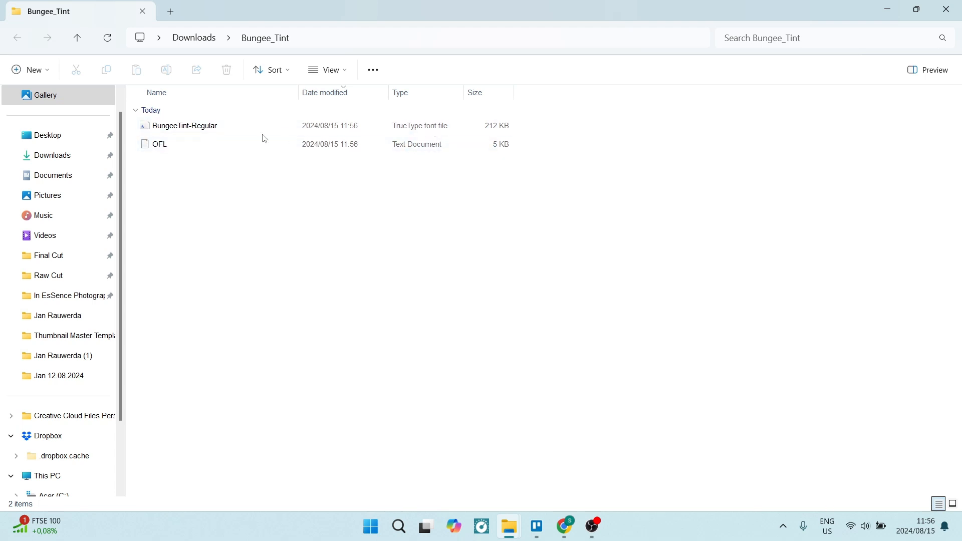
Install BungeeTint-Regular through Windows Font Viewer and return to the browser
left_click(184, 125)
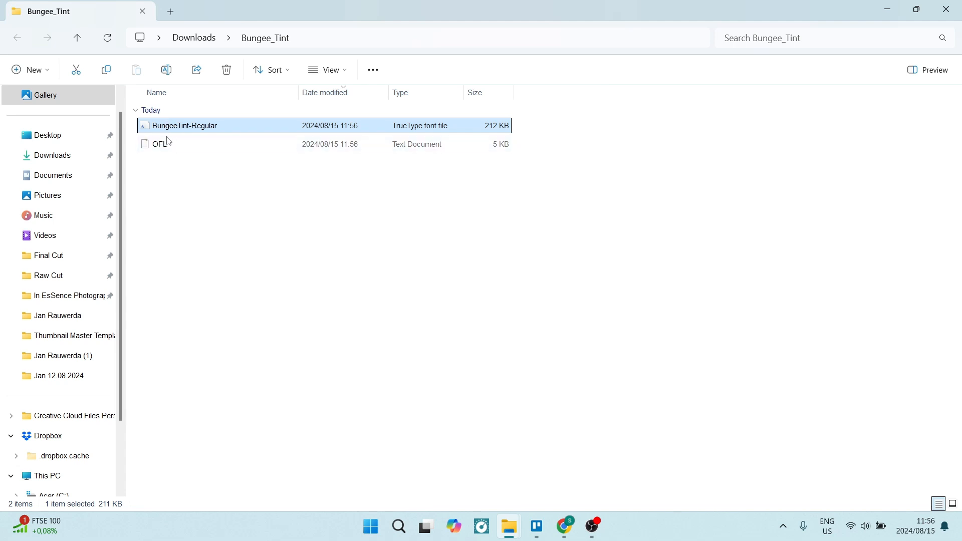
double_click(184, 126)
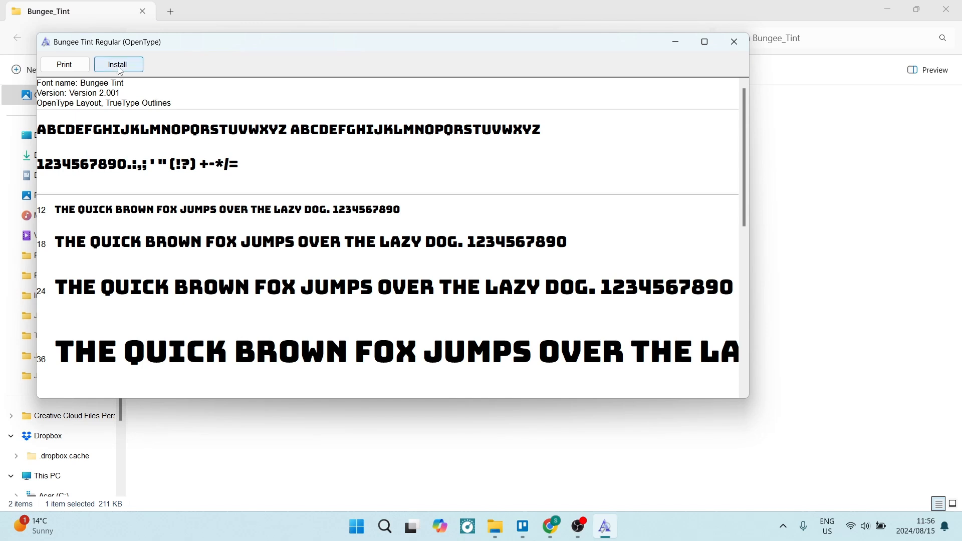
left_click(118, 64)
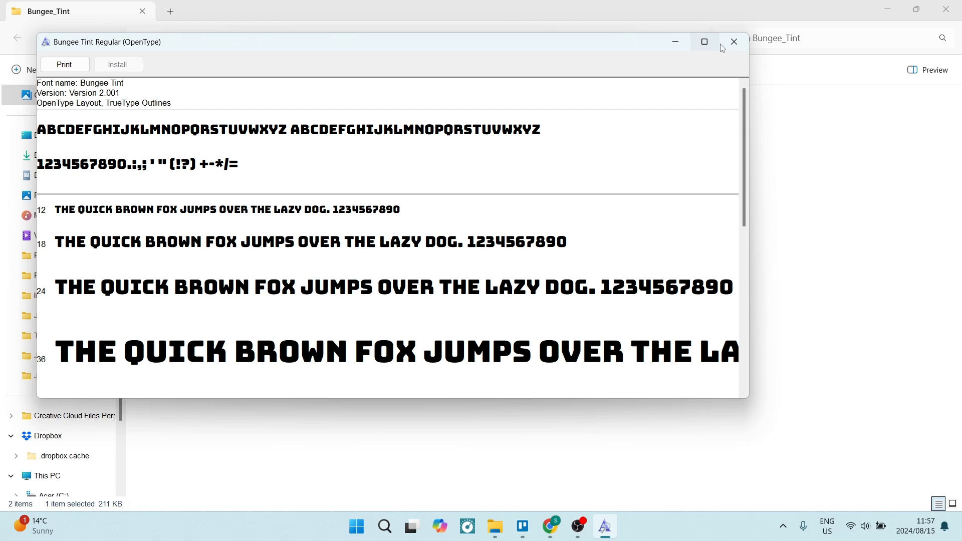
mouse_move(549, 526)
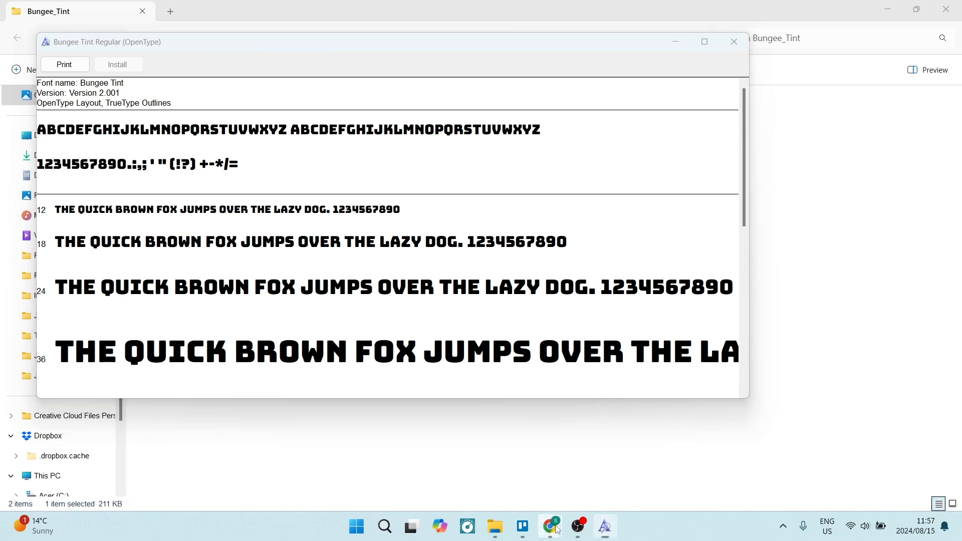
left_click(550, 526)
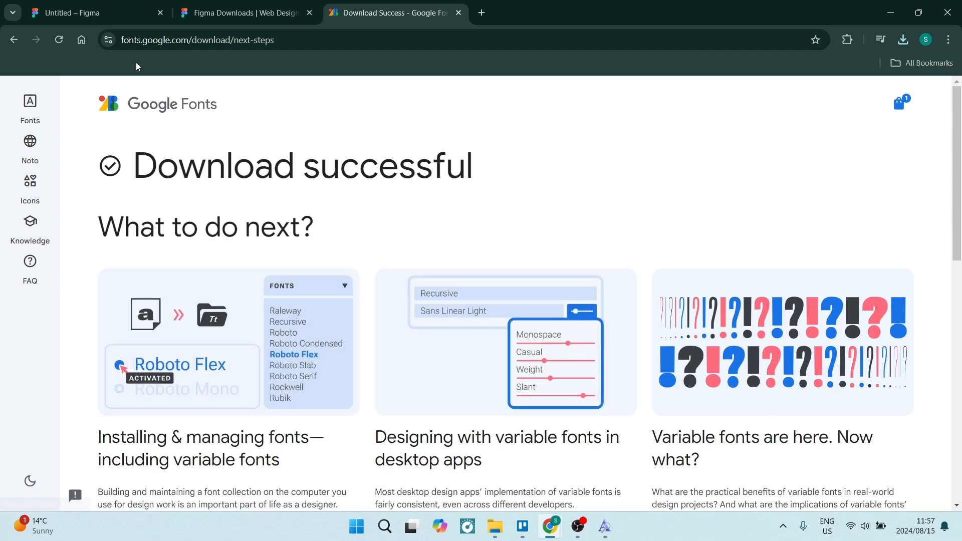
Select the 'Google Fonts in Figma' text layer in the draft, still in Istok Web Regular 32
left_click(92, 12)
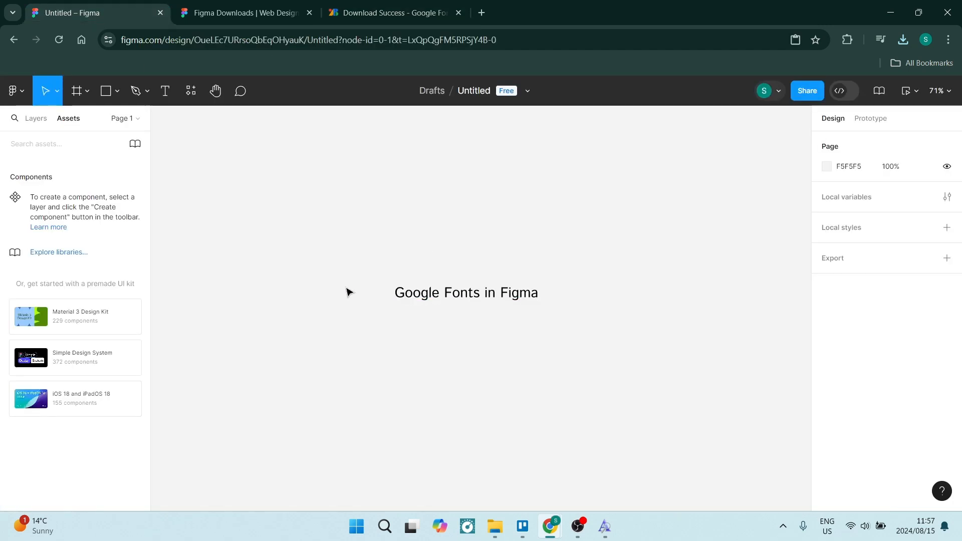
left_click(465, 292)
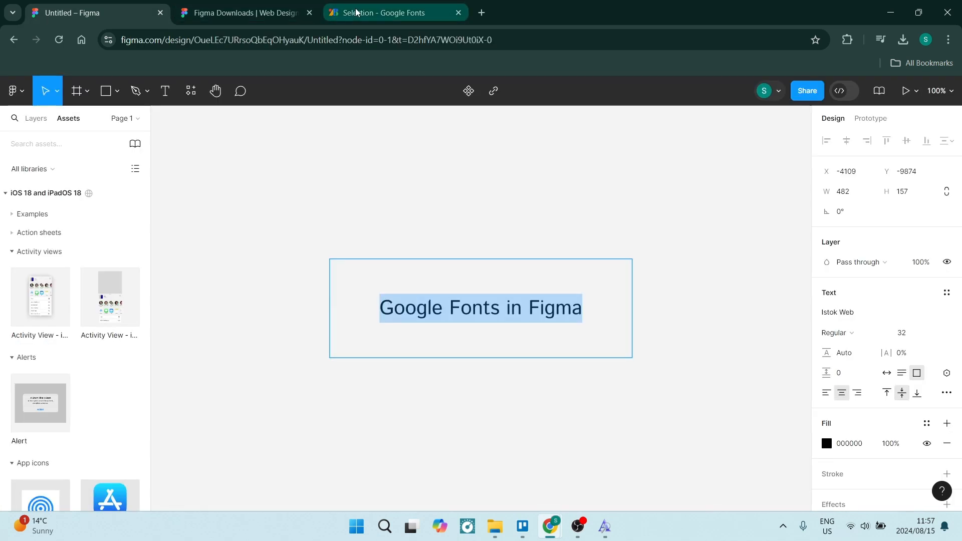
left_click(396, 12)
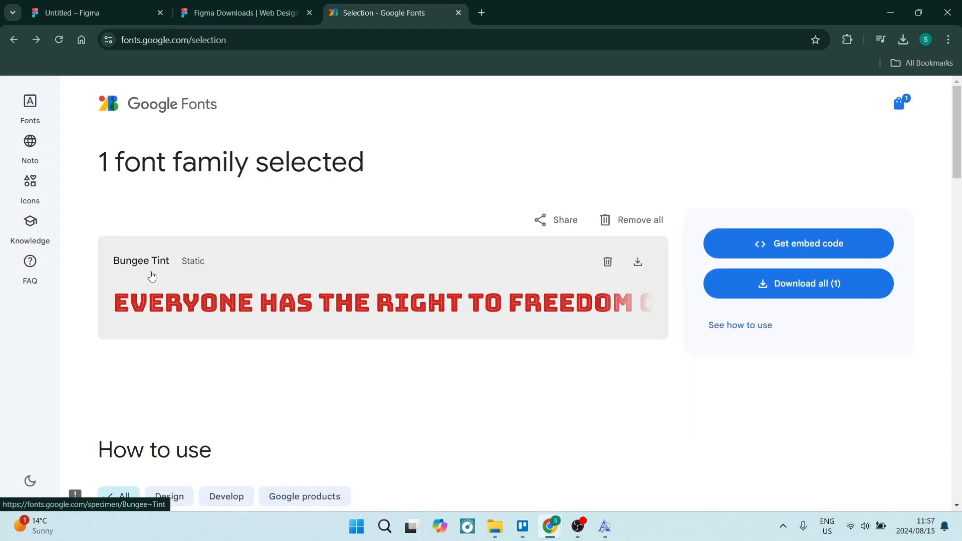
left_click(92, 12)
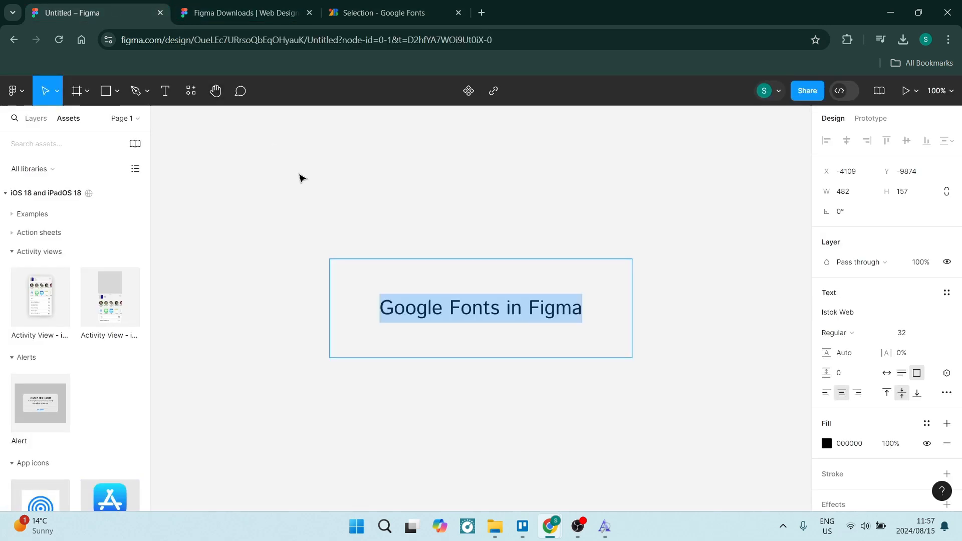
mouse_move(886, 329)
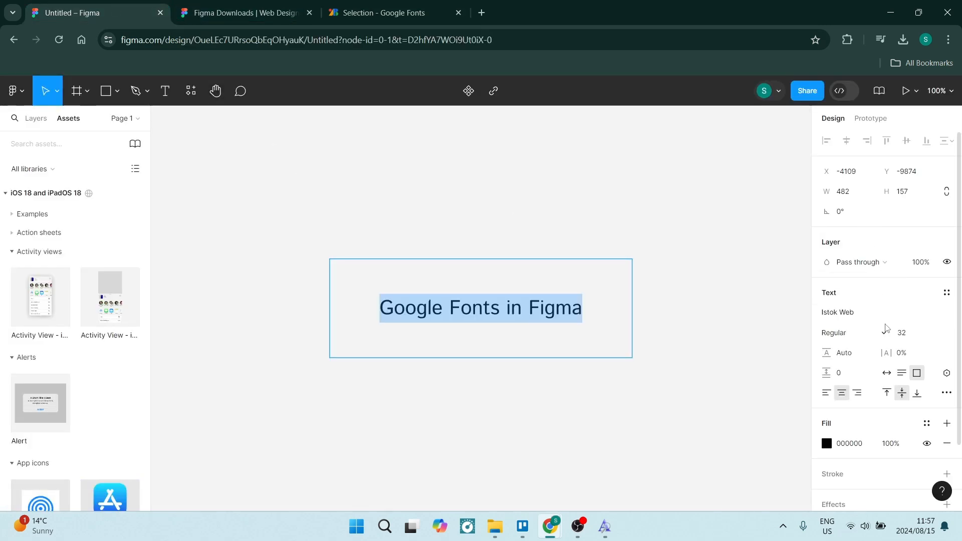
Change the text's font from Istok Web to Bungee Tint Regular 32 via the font list
left_click(836, 311)
type("bung")
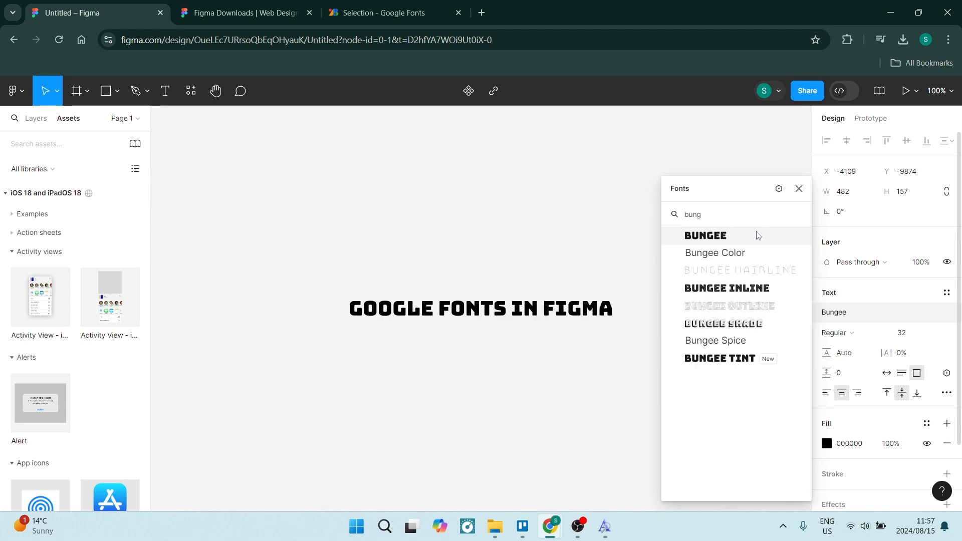
mouse_move(714, 239)
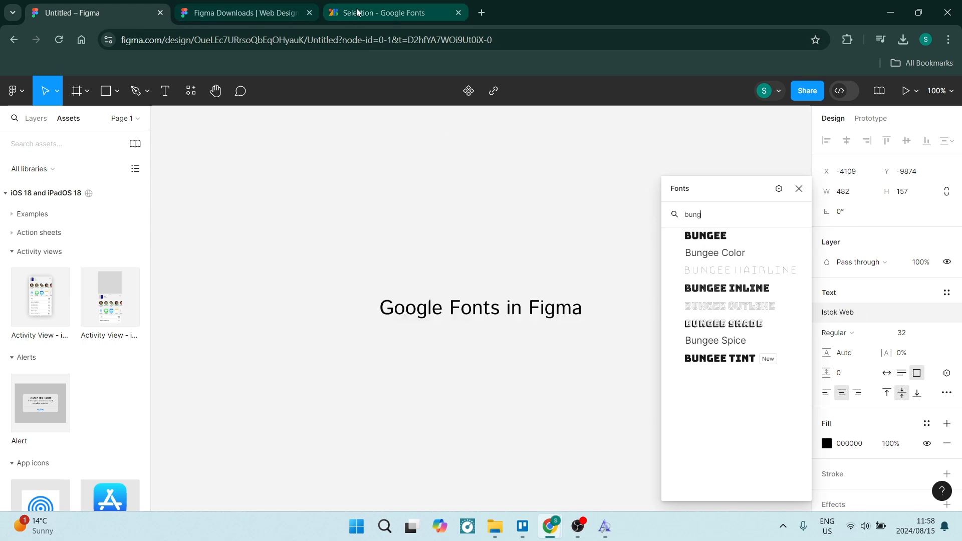
left_click(395, 12)
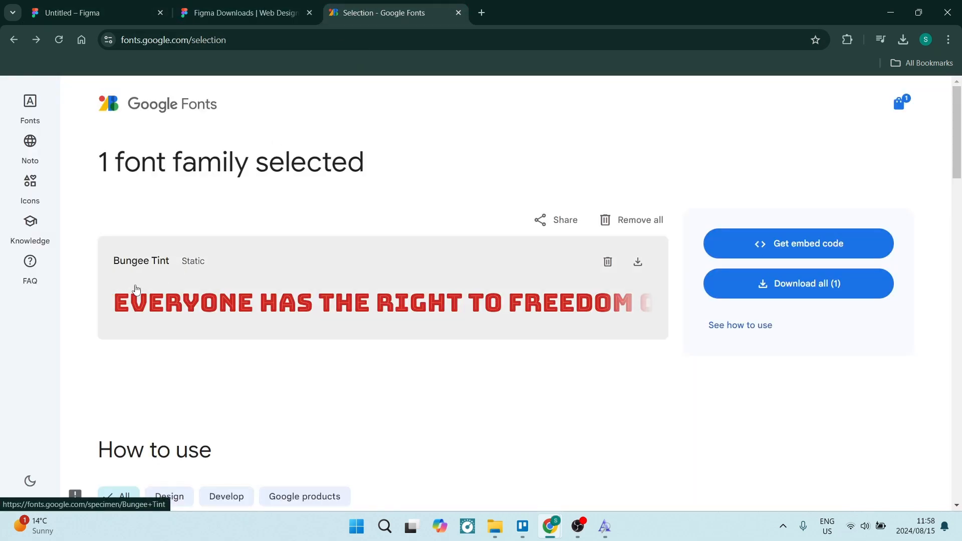
left_click(95, 12)
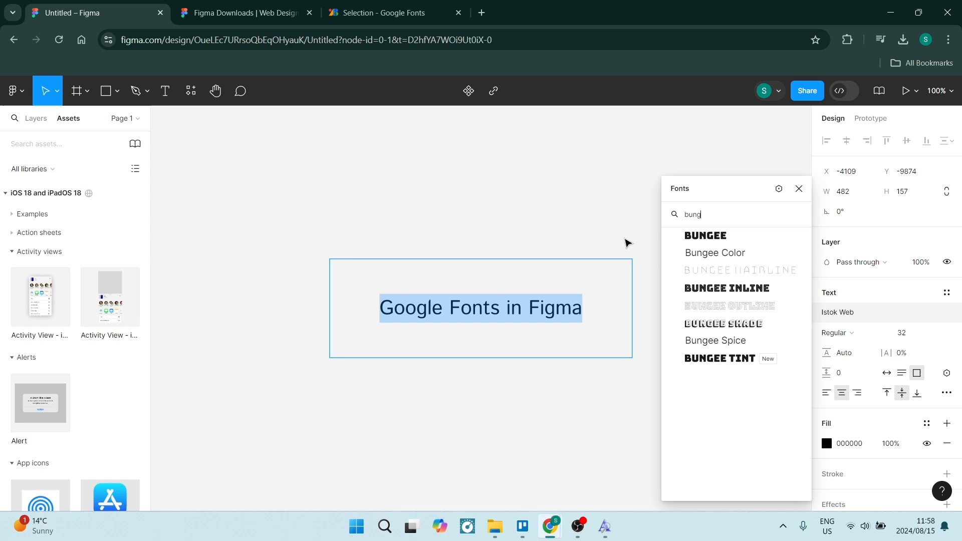
left_click(720, 357)
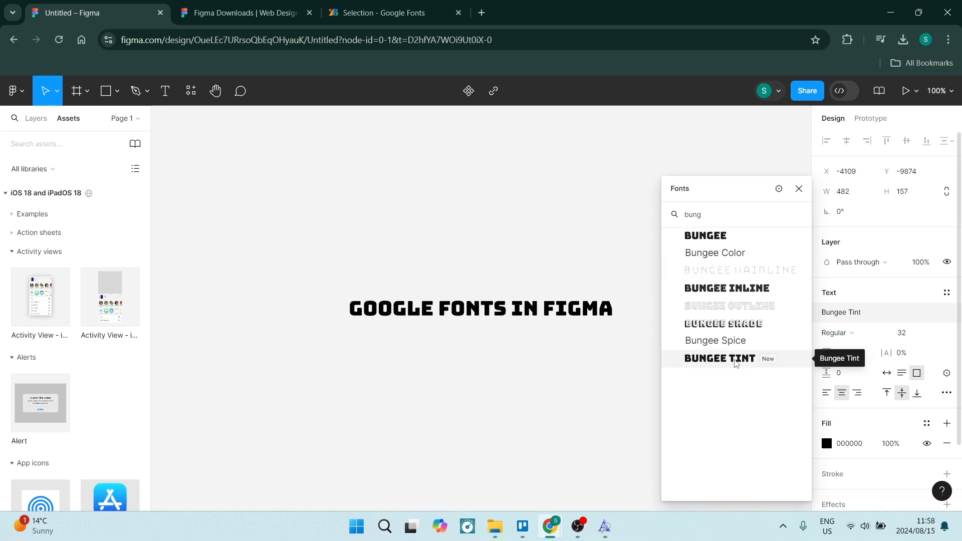
left_click(719, 357)
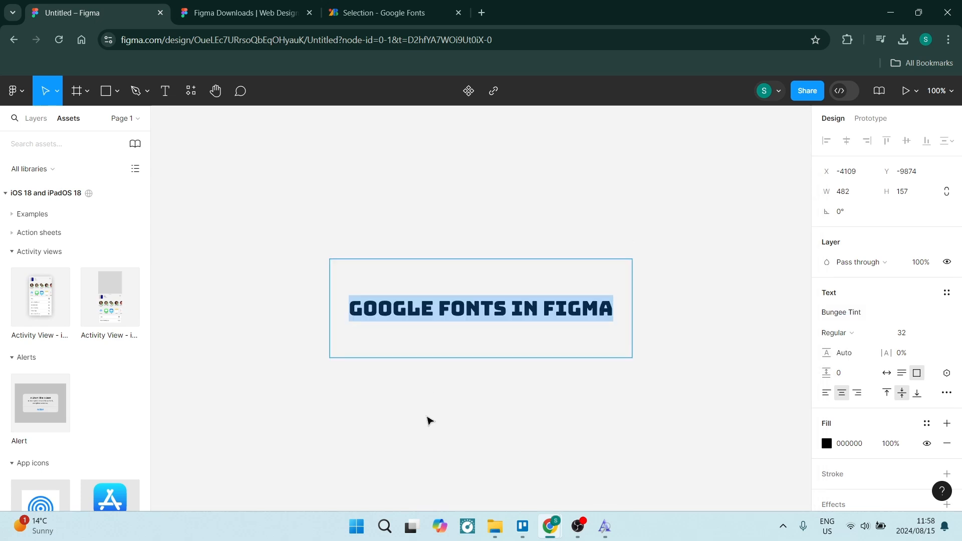